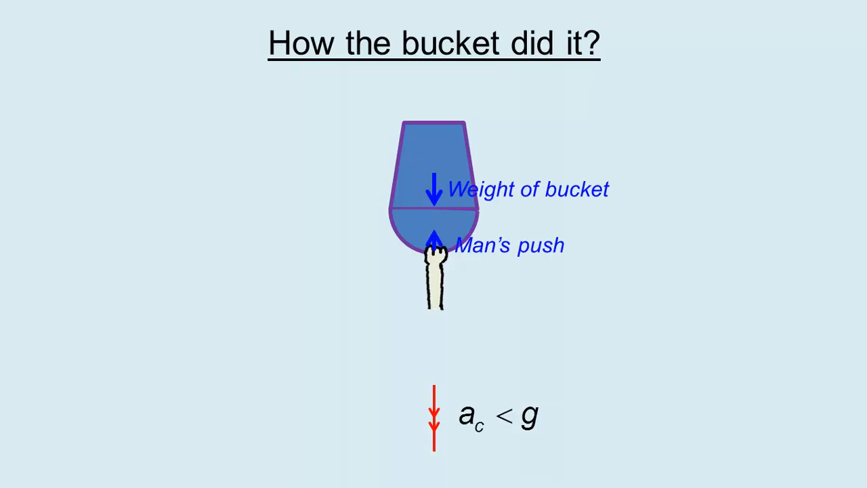
- Advance the slideshow to the slide showing water falling since v²/r is less than g
key(Right)
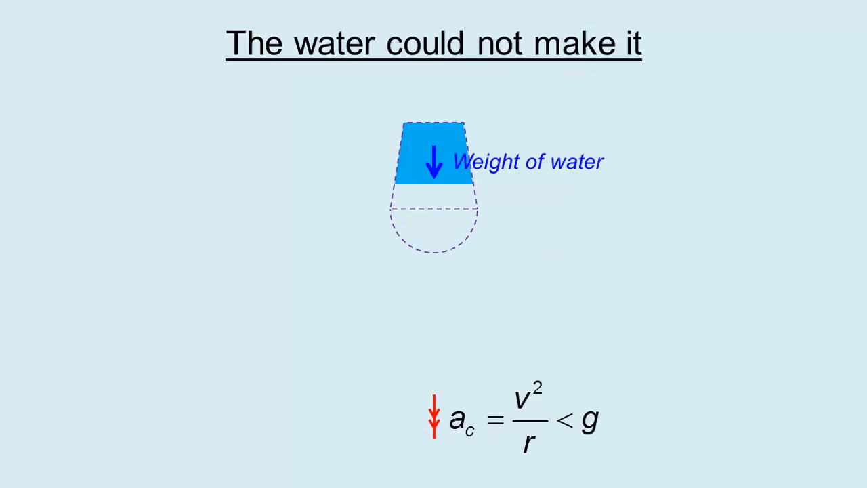